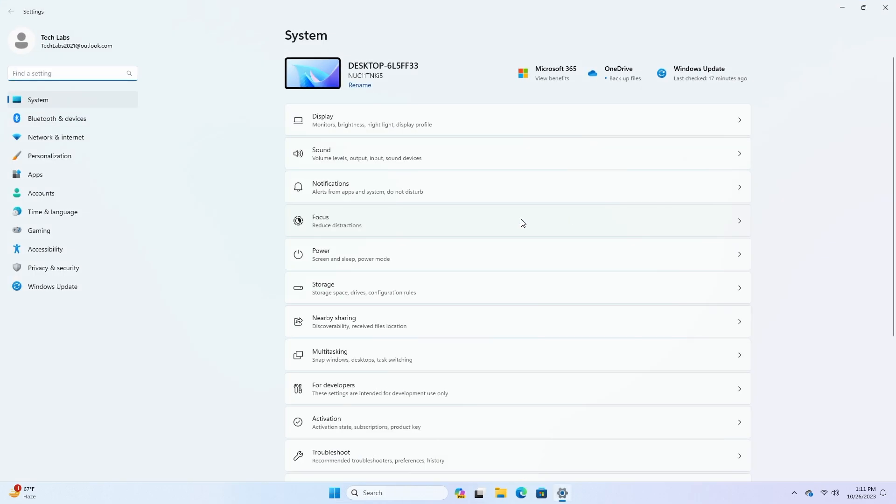
# - Show the About page with device specs and OS build 22635.2552
pyautogui.scroll(-3)
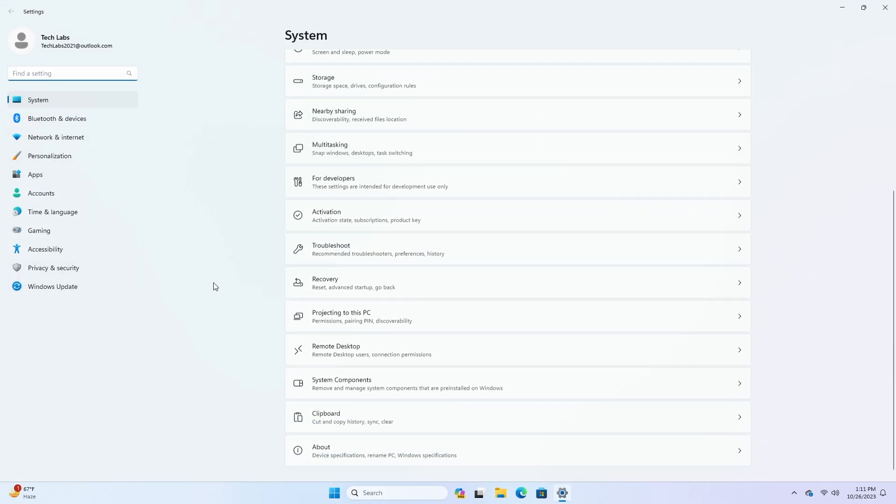
pyautogui.click(321, 451)
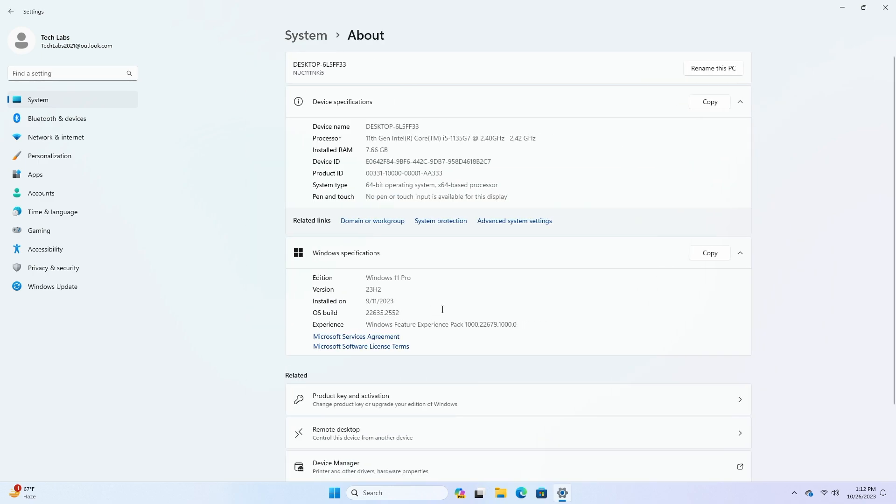
pyautogui.moveTo(886, 6)
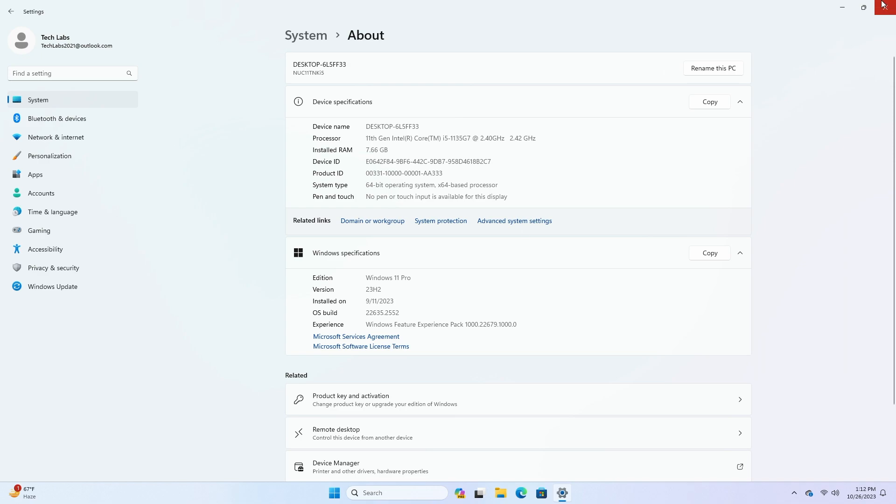
pyautogui.moveTo(212, 302)
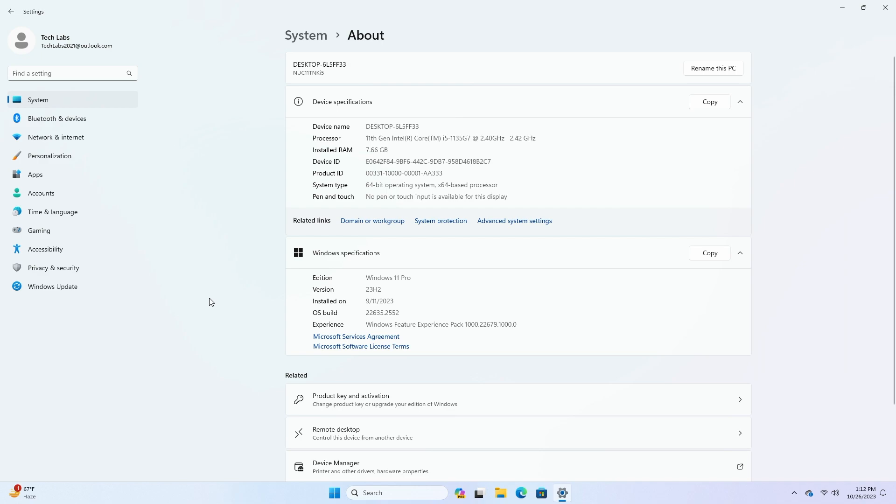
pyautogui.moveTo(200, 303)
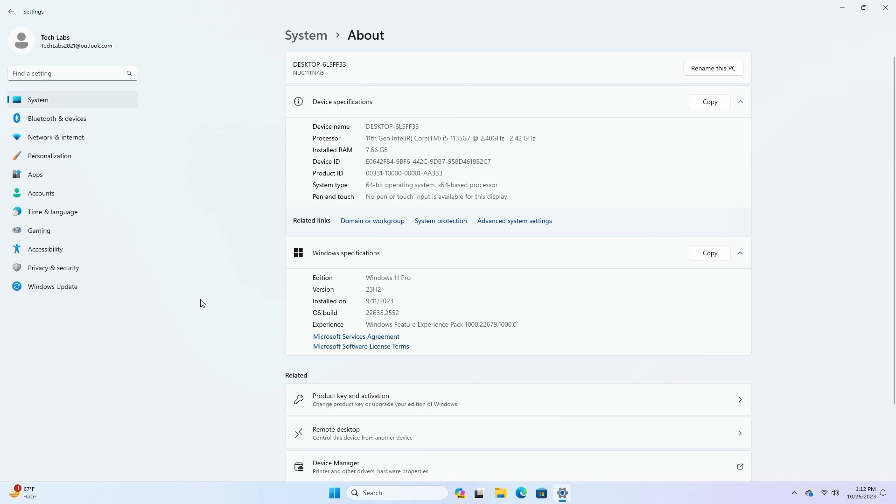
pyautogui.moveTo(105, 324)
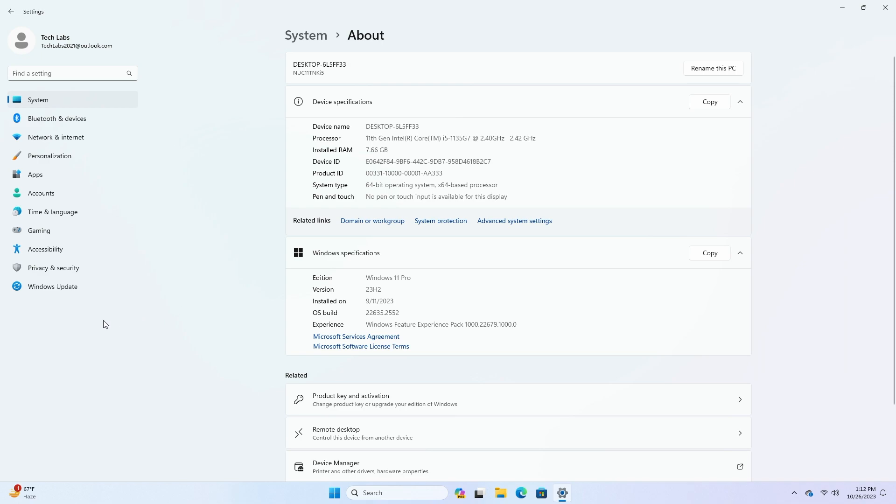
# - Show the Windows Update page reporting the device is up to date
pyautogui.click(52, 286)
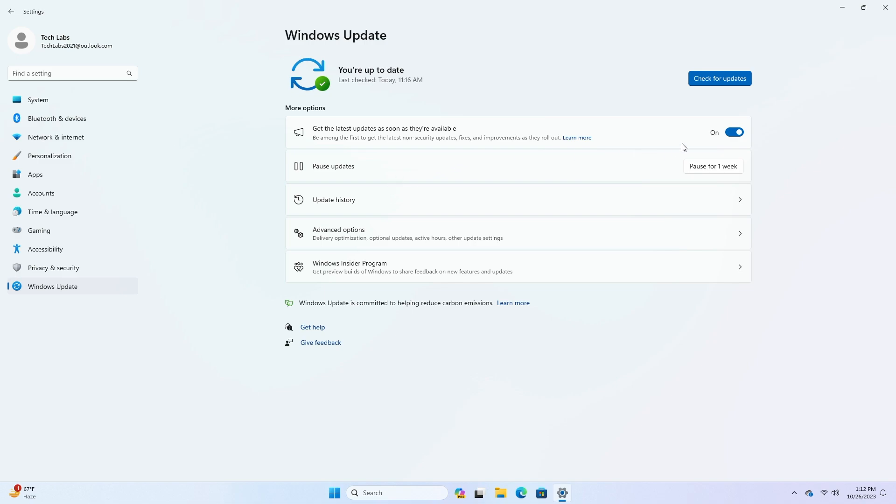
pyautogui.moveTo(196, 207)
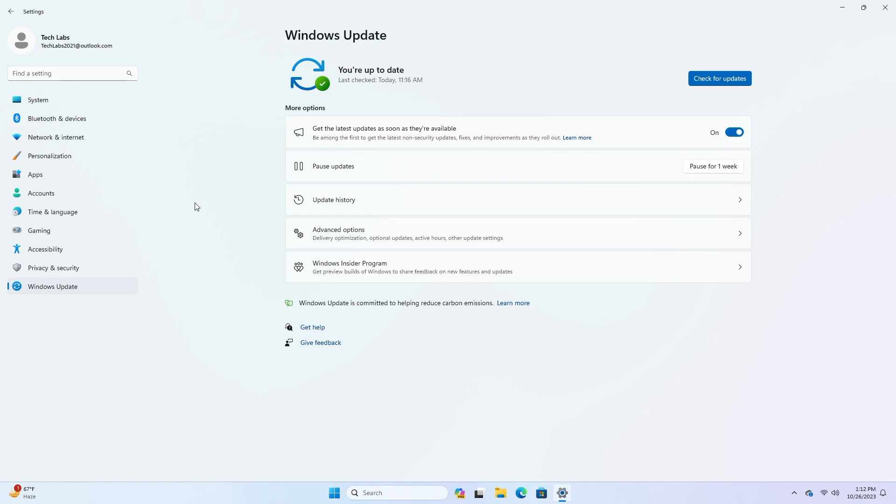
pyautogui.moveTo(191, 215)
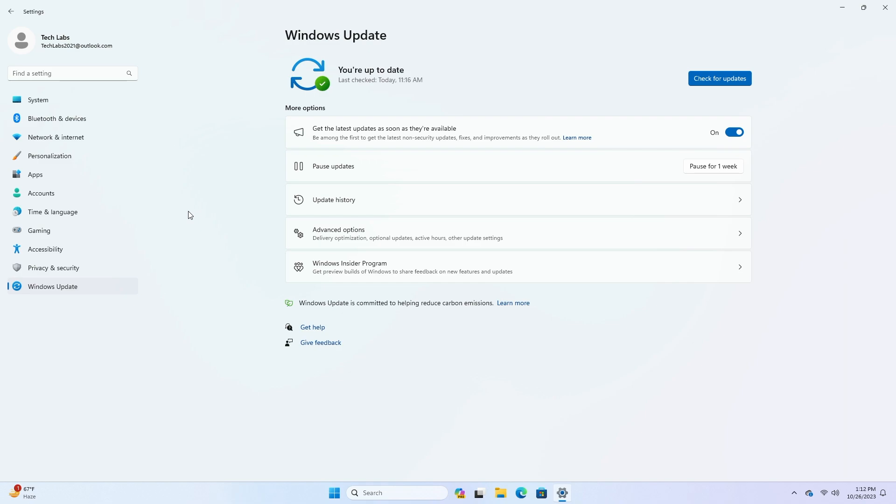
pyautogui.moveTo(180, 214)
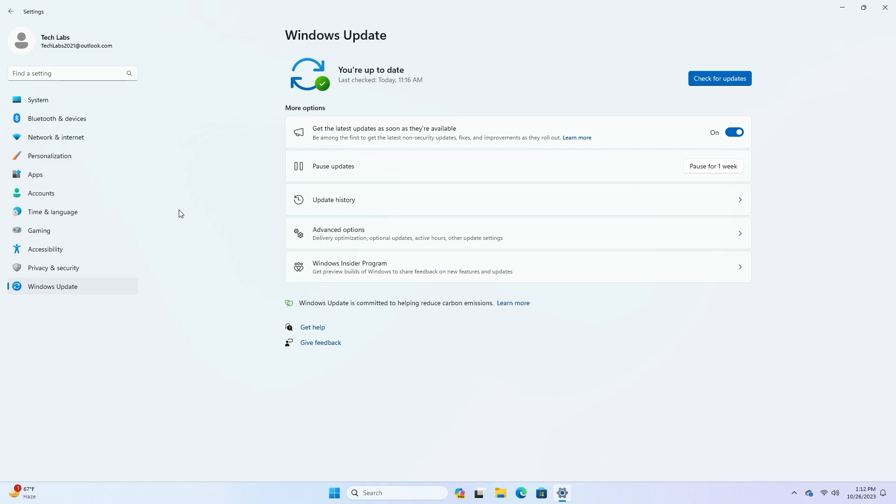
pyautogui.moveTo(172, 208)
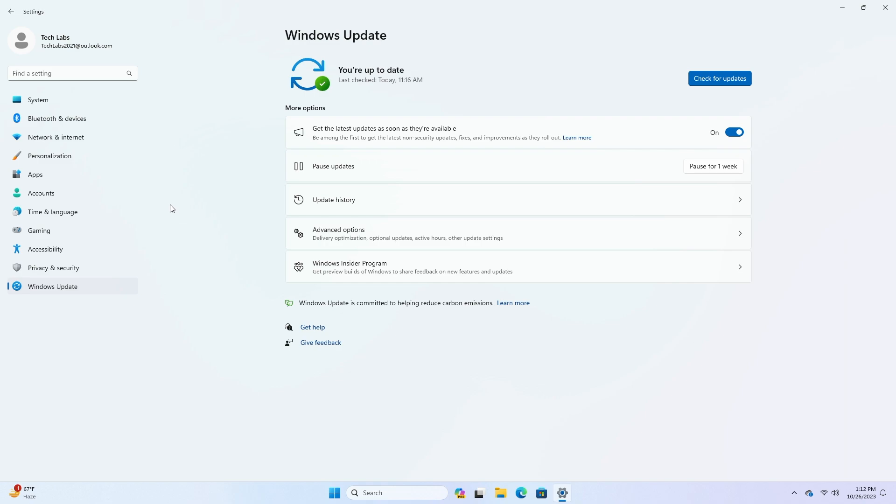
pyautogui.moveTo(171, 187)
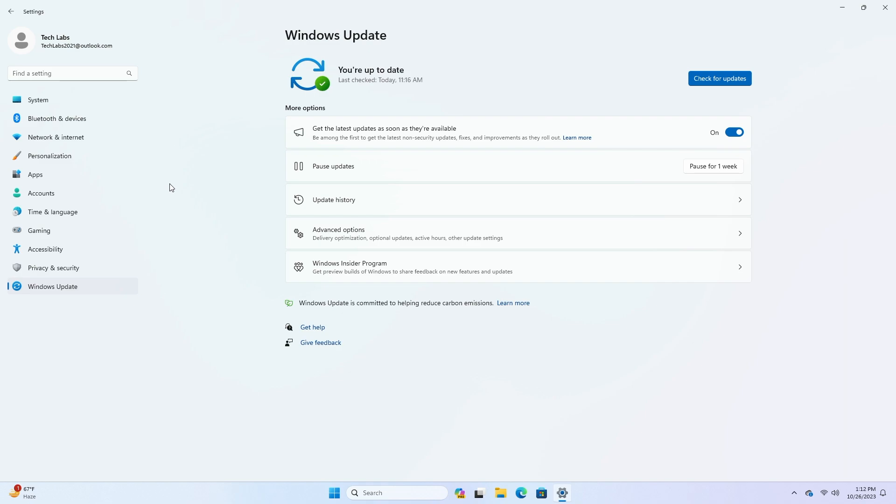
# - Show the System Components page listing the six Microsoft components
pyautogui.click(38, 100)
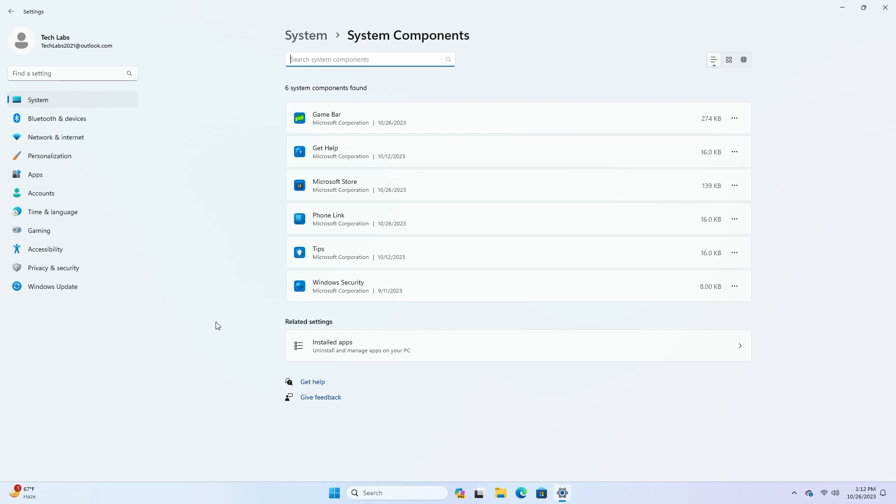
pyautogui.moveTo(219, 307)
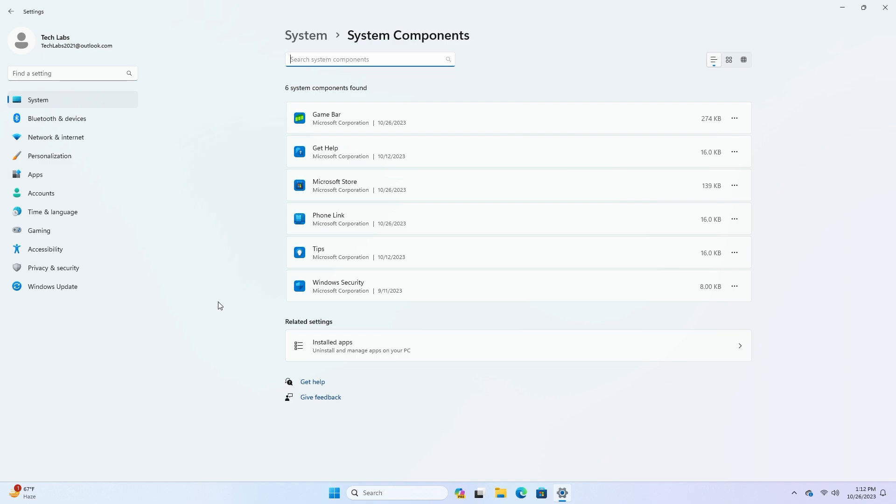
# - Show the Game Bar page under Gaming with its controller setting
pyautogui.click(38, 230)
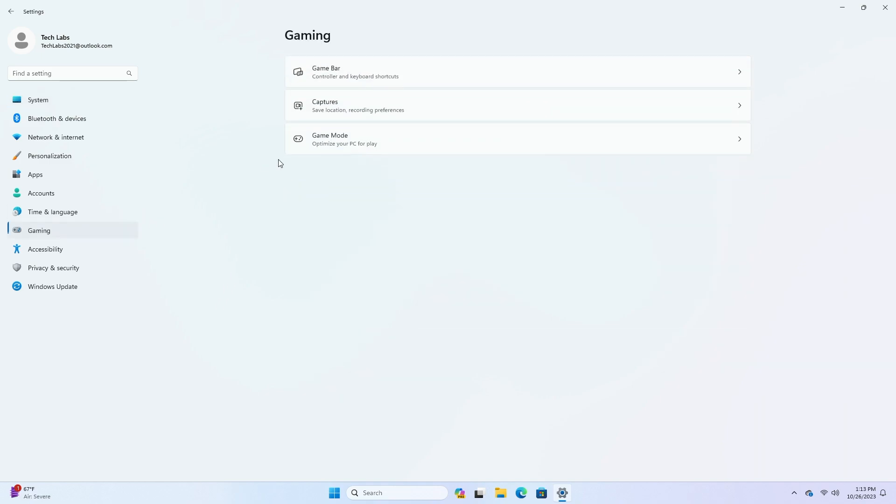
pyautogui.click(326, 71)
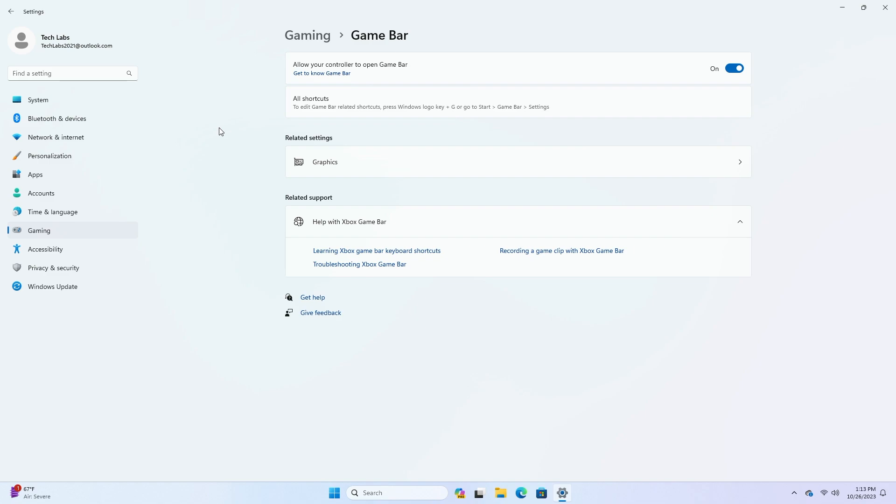
pyautogui.moveTo(158, 167)
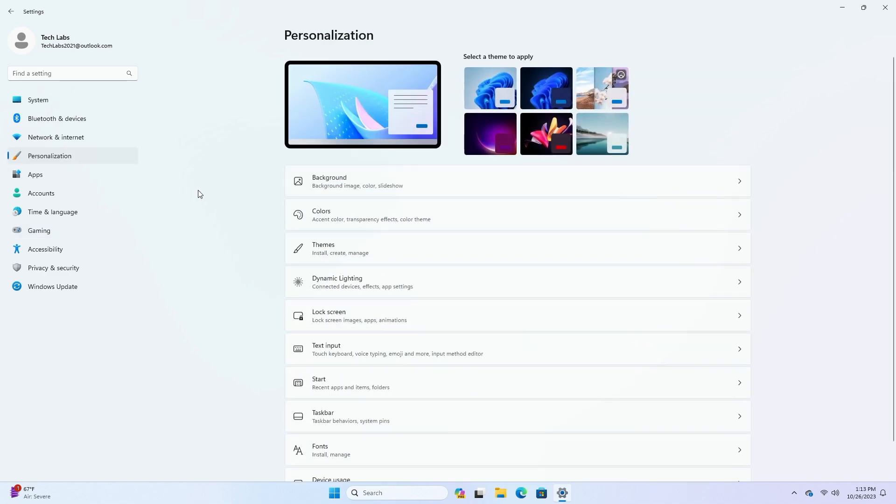
# - Review the Dynamic Lighting page, then close Settings to the desktop
pyautogui.click(337, 282)
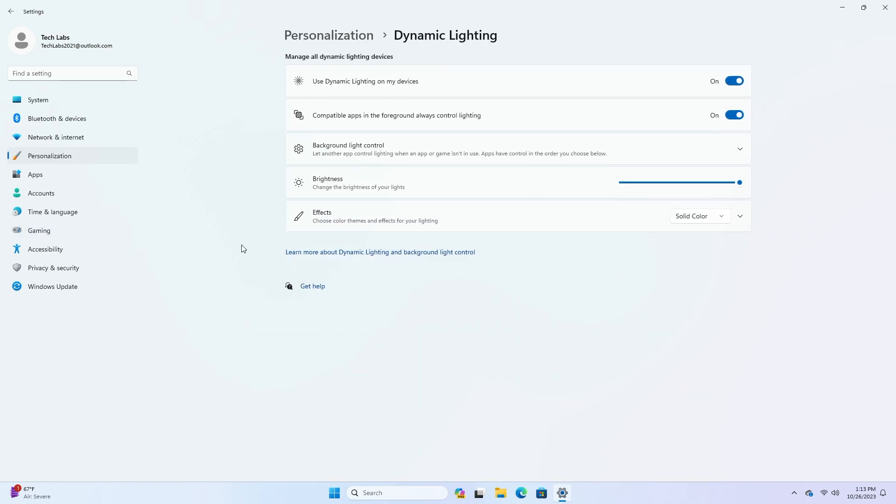
pyautogui.moveTo(227, 233)
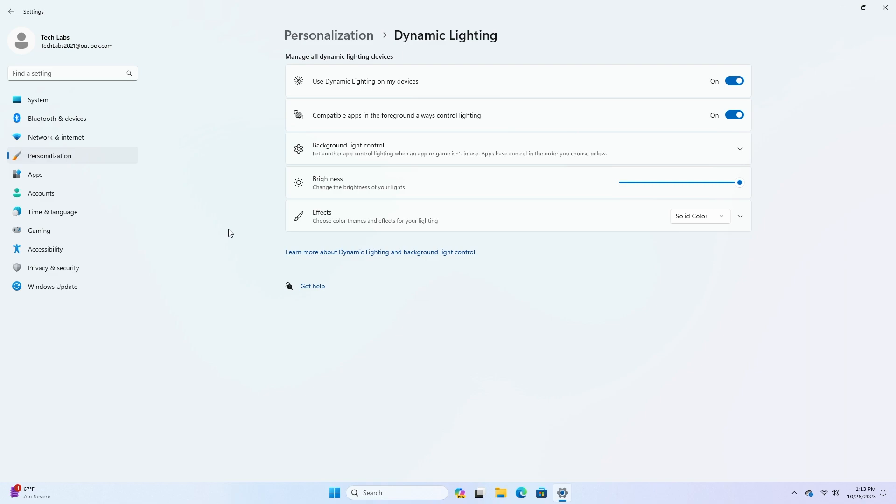
pyautogui.click(52, 212)
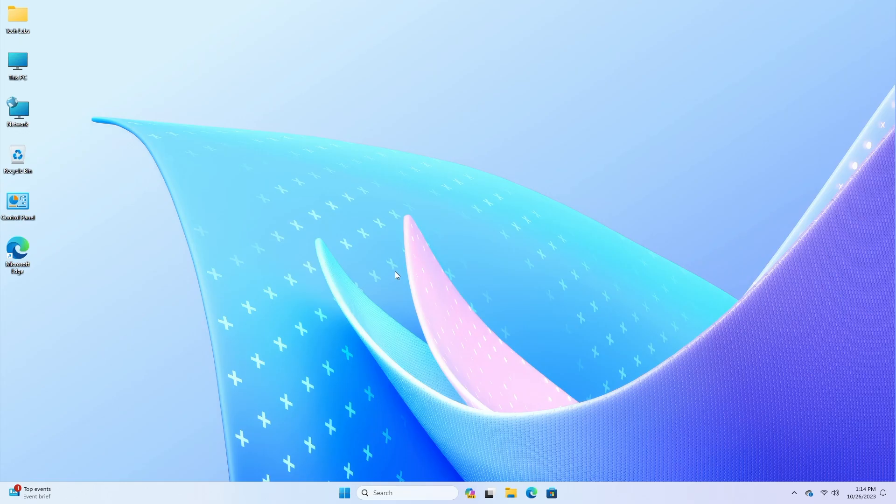
pyautogui.moveTo(395, 272)
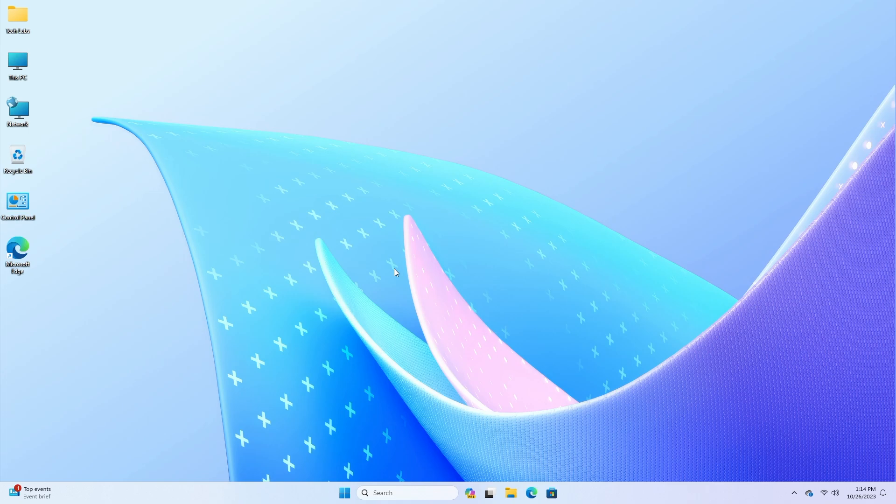
pyautogui.moveTo(117, 337)
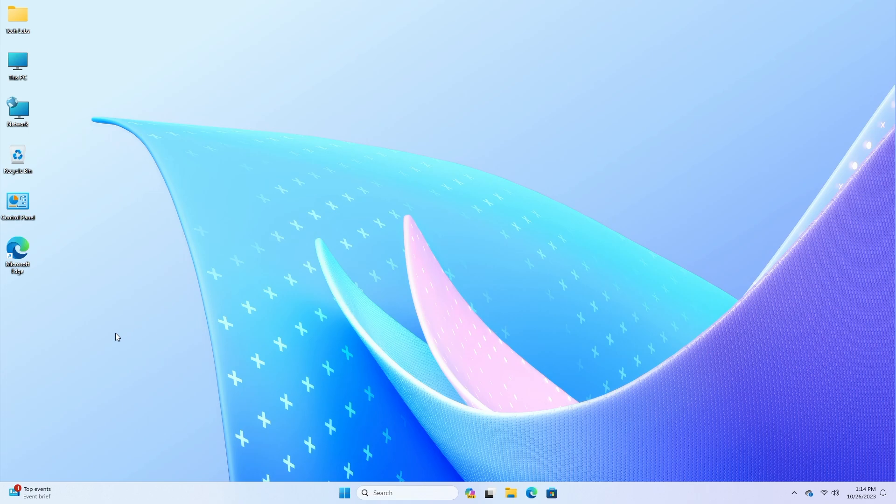
pyautogui.moveTo(30, 493)
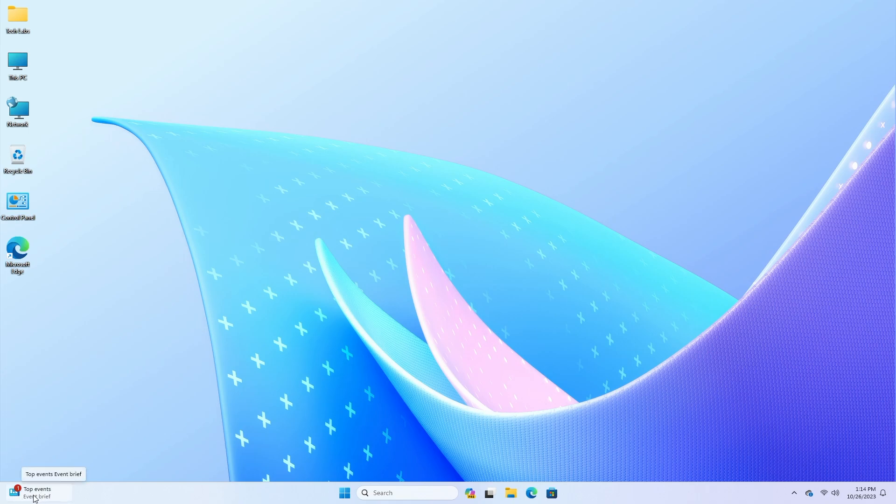
pyautogui.moveTo(281, 337)
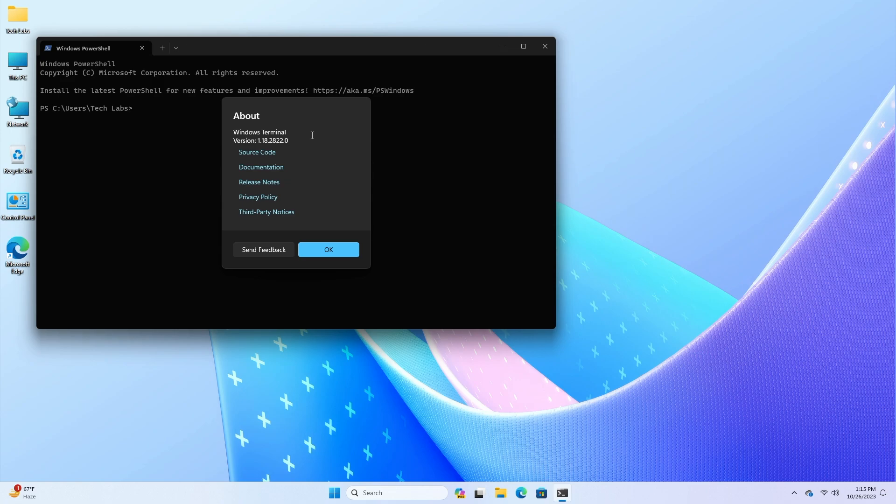
pyautogui.moveTo(318, 229)
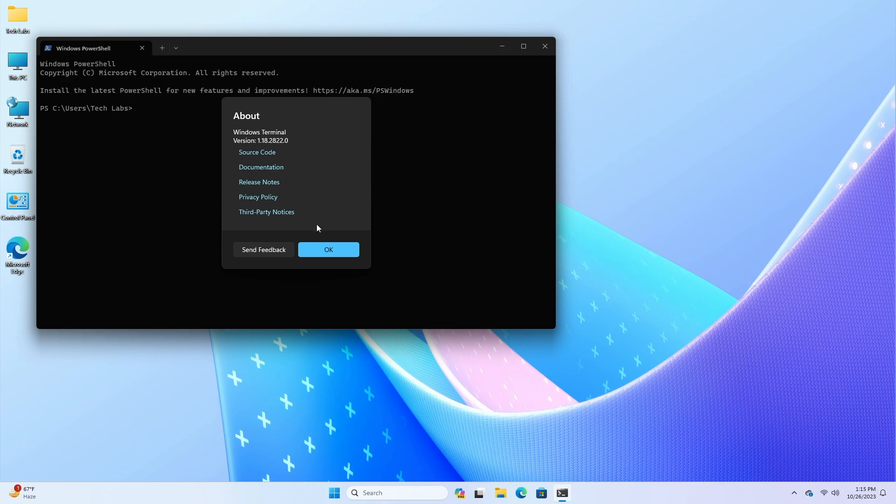
# - Dismiss the About dialog confirming Terminal version 1.18.2822.0
pyautogui.click(329, 249)
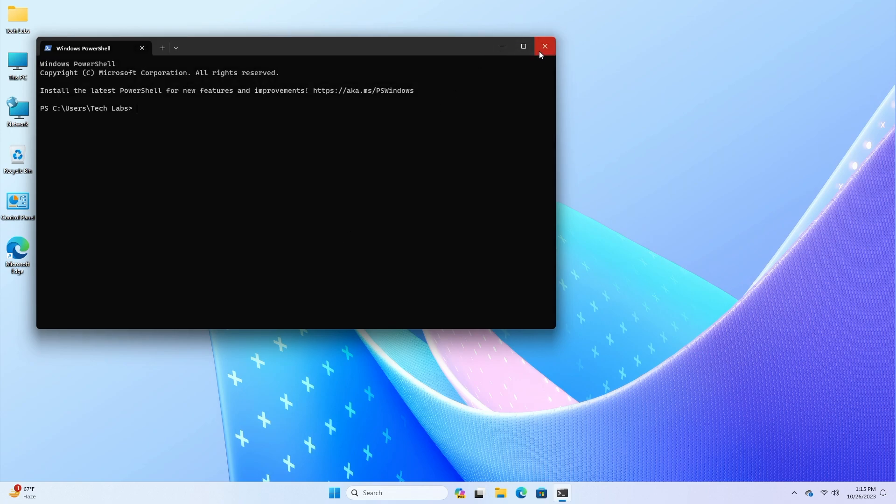
# - Close Terminal, turn off automatic taskbar hiding, and go to Date & time
pyautogui.click(543, 46)
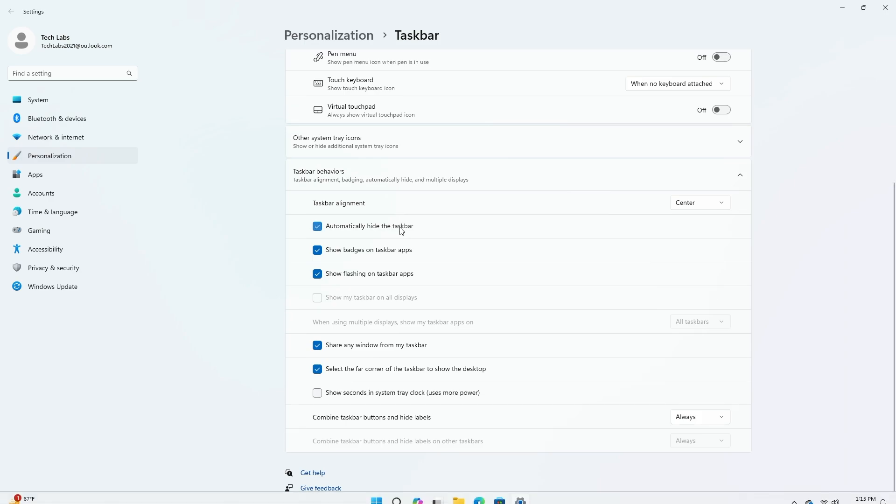
pyautogui.click(317, 226)
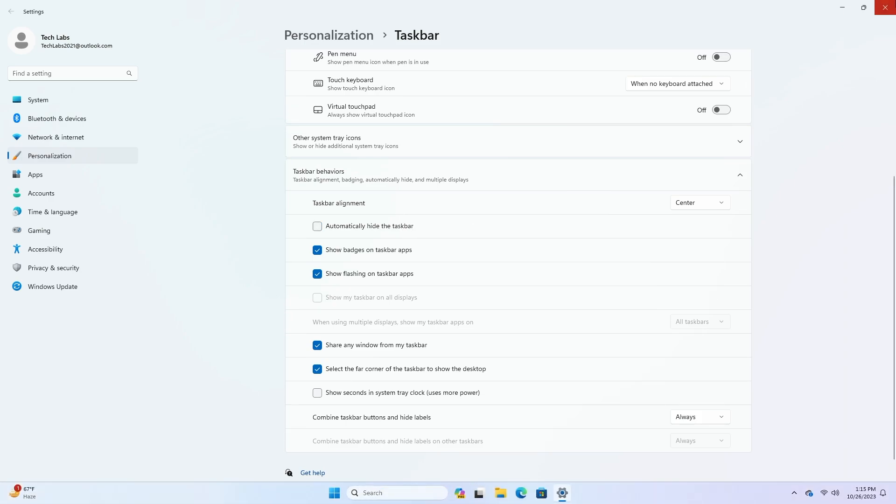
pyautogui.click(52, 212)
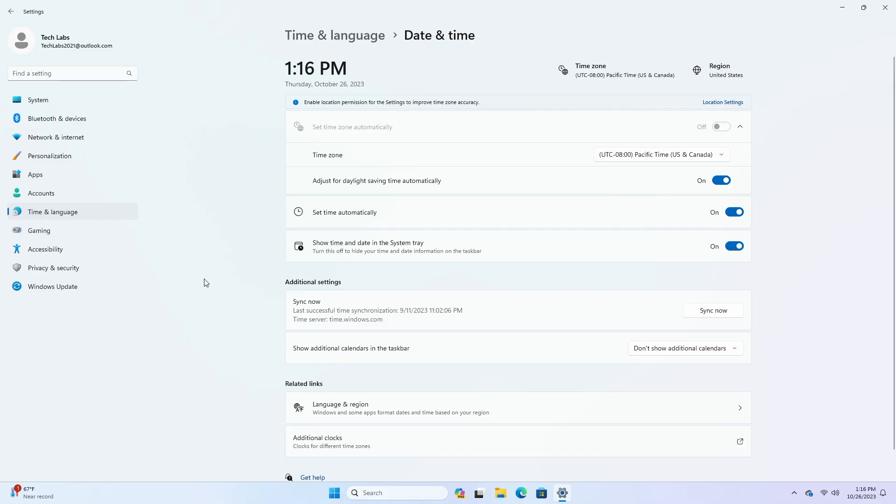
pyautogui.moveTo(277, 215)
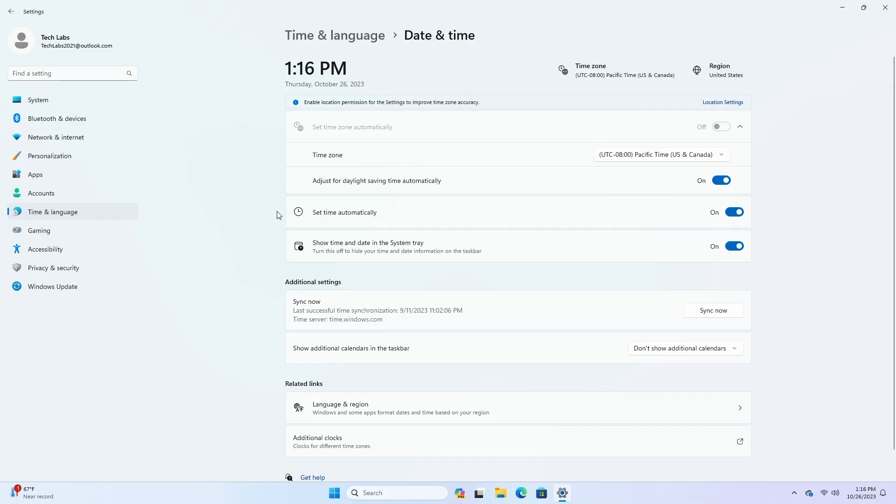
pyautogui.moveTo(399, 112)
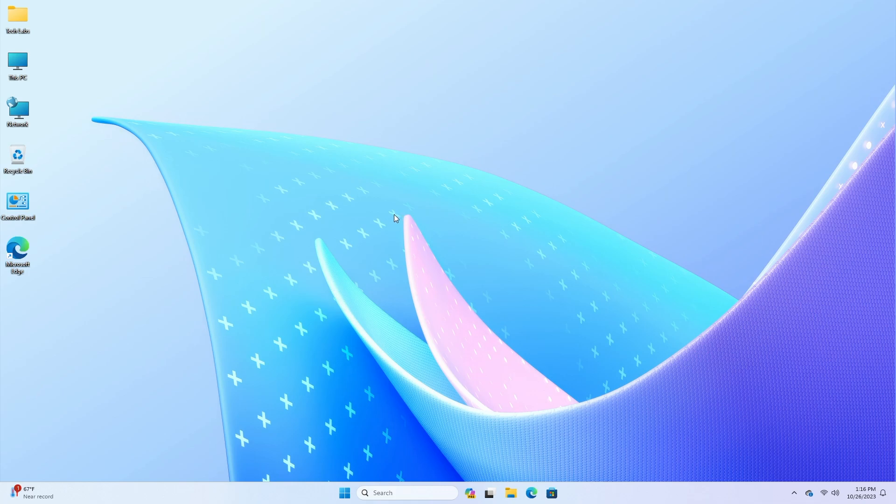
pyautogui.moveTo(394, 219)
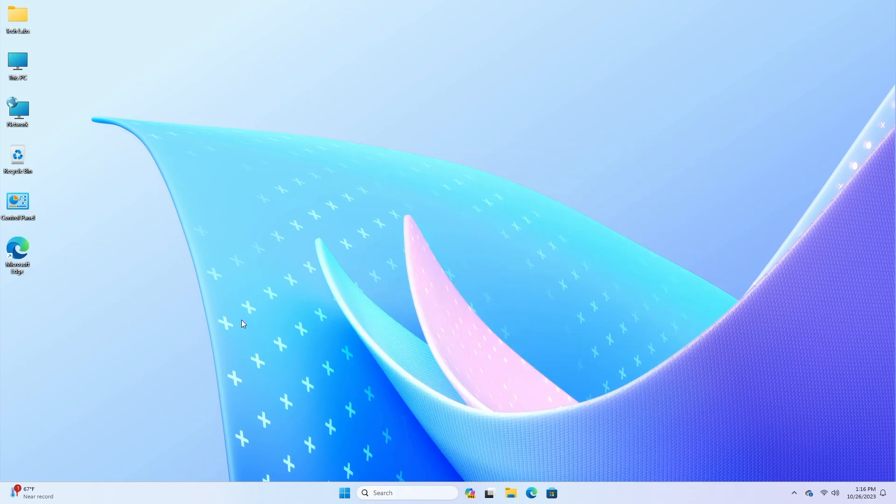
pyautogui.moveTo(253, 311)
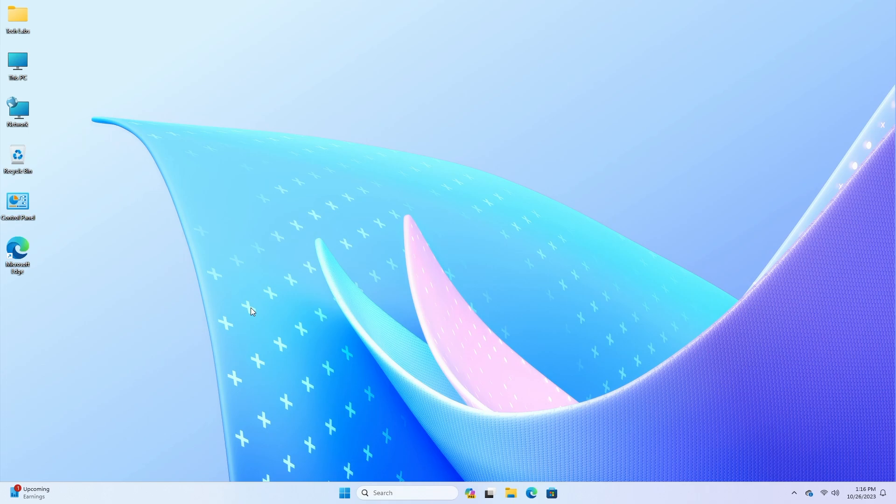
pyautogui.moveTo(229, 273)
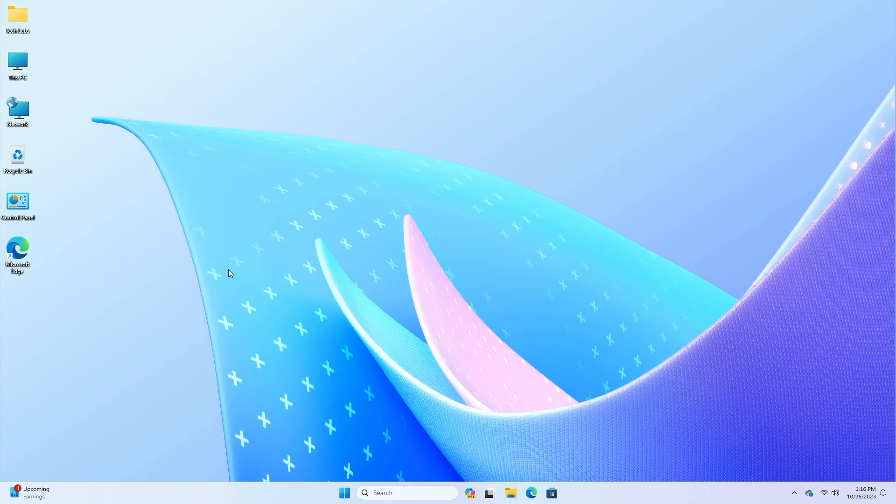
pyautogui.moveTo(216, 262)
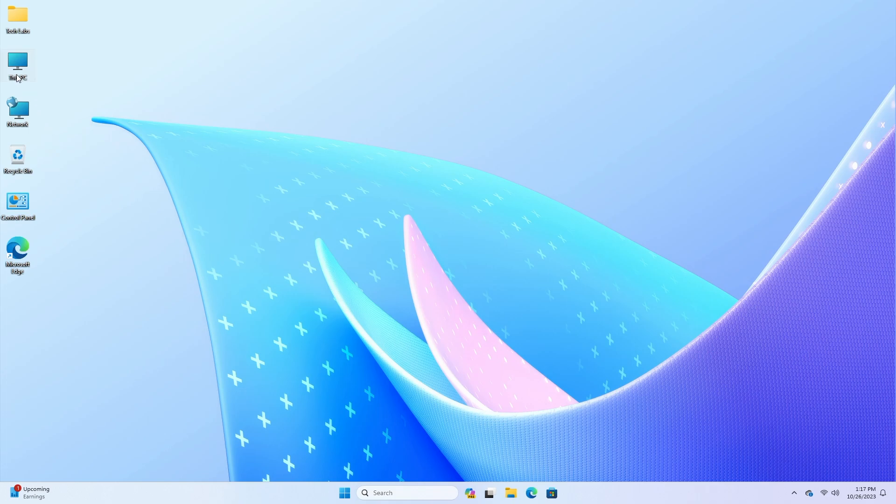
pyautogui.doubleClick(18, 63)
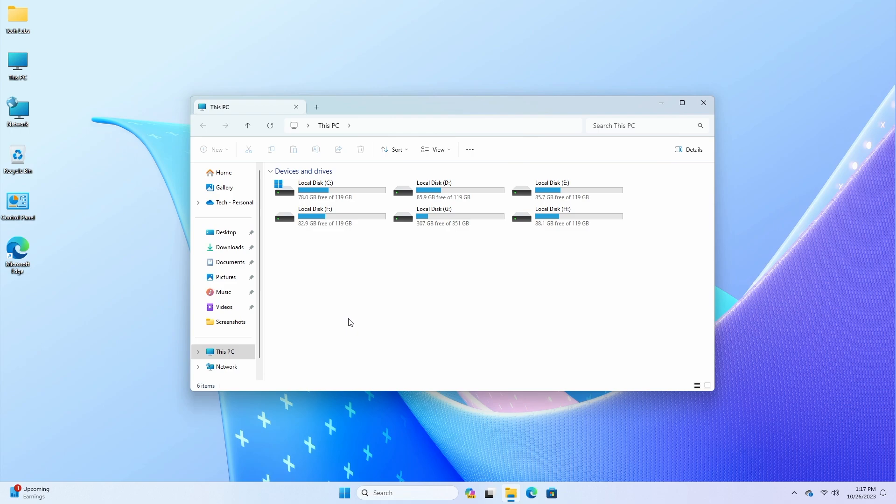
pyautogui.moveTo(496, 275)
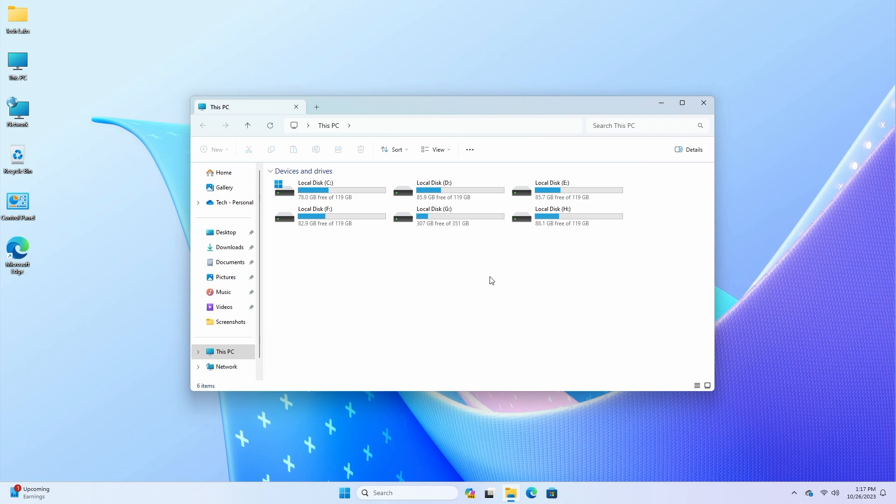
pyautogui.moveTo(481, 286)
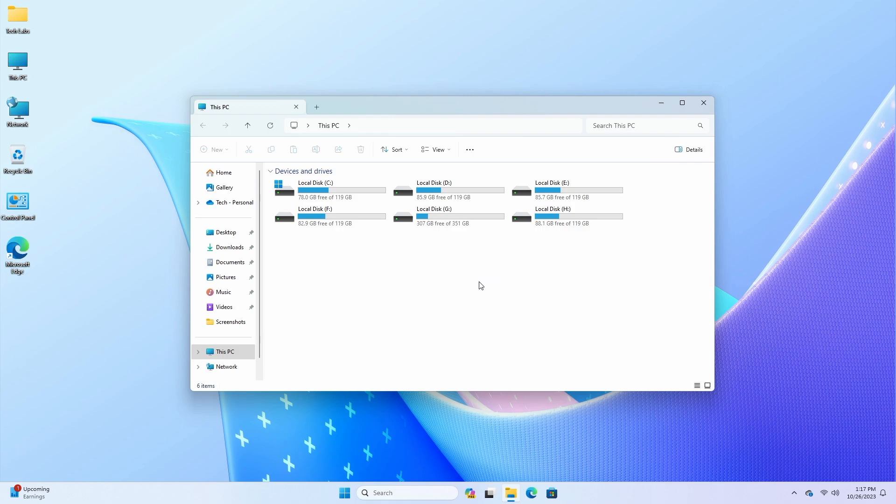
pyautogui.moveTo(224, 188)
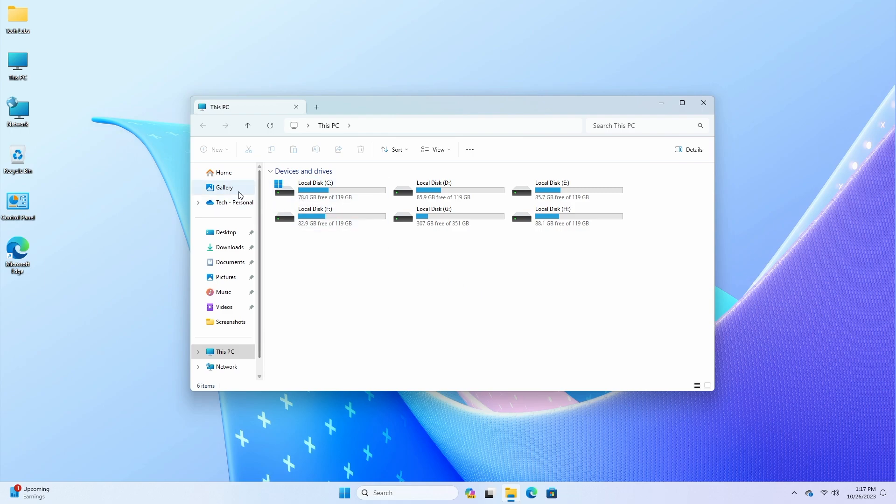
pyautogui.click(225, 187)
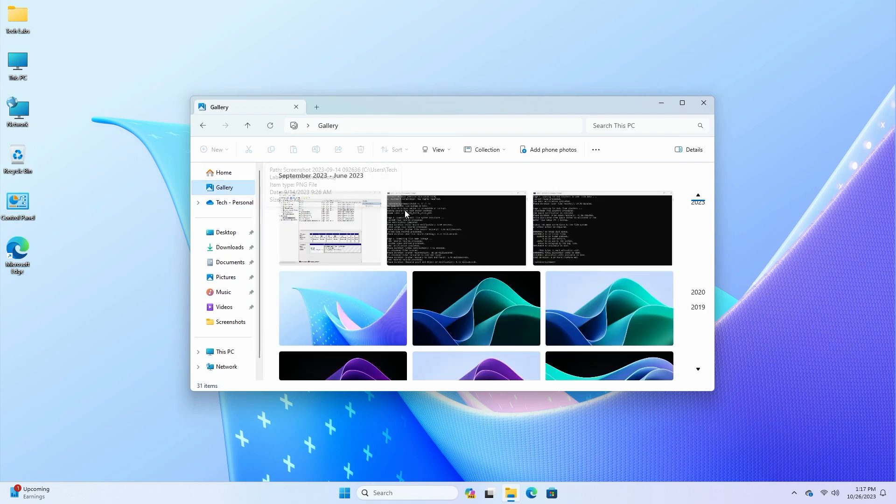
pyautogui.rightClick(328, 228)
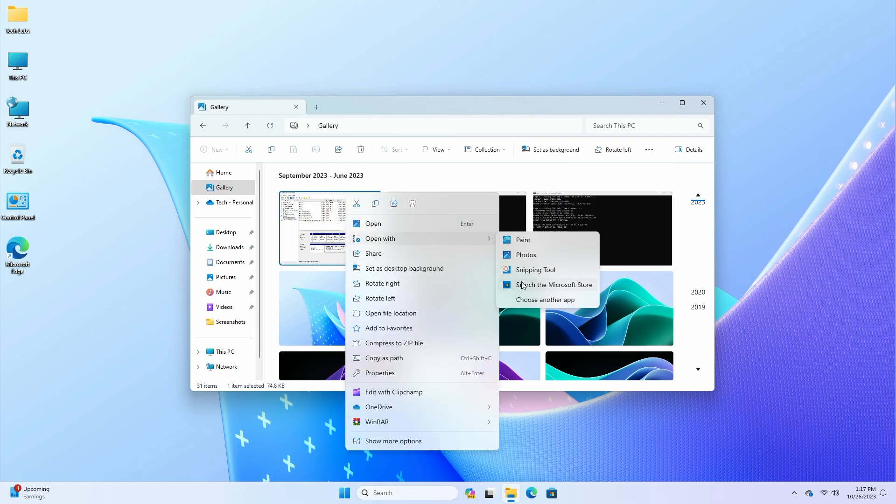
pyautogui.click(545, 300)
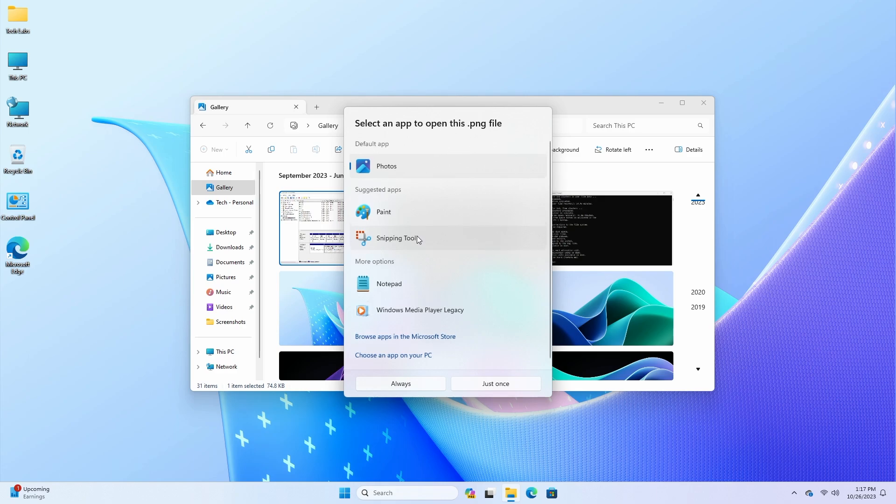
pyautogui.moveTo(458, 214)
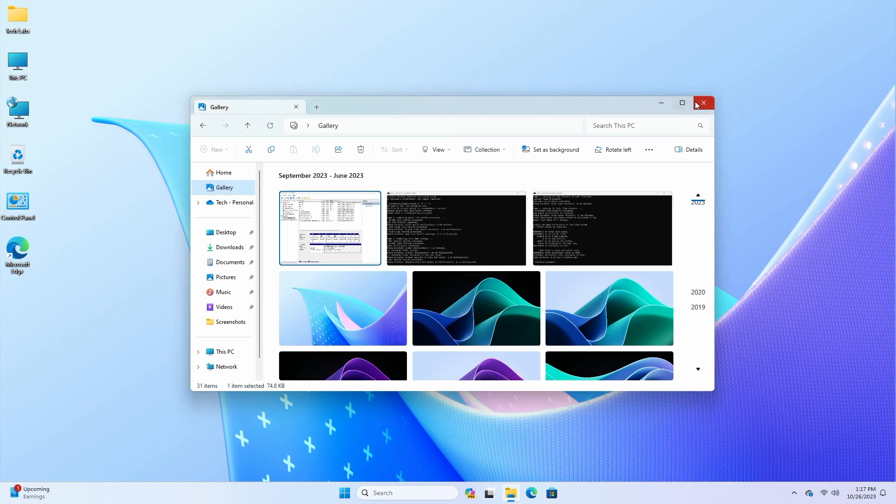
pyautogui.click(703, 103)
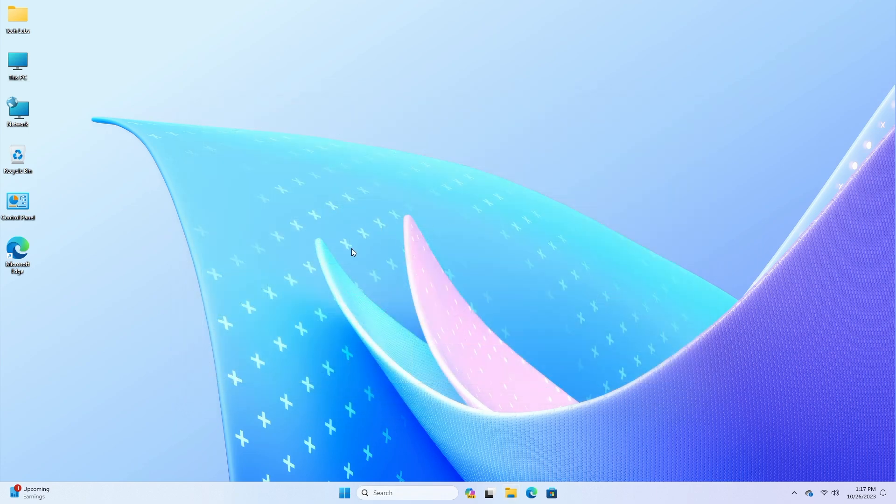